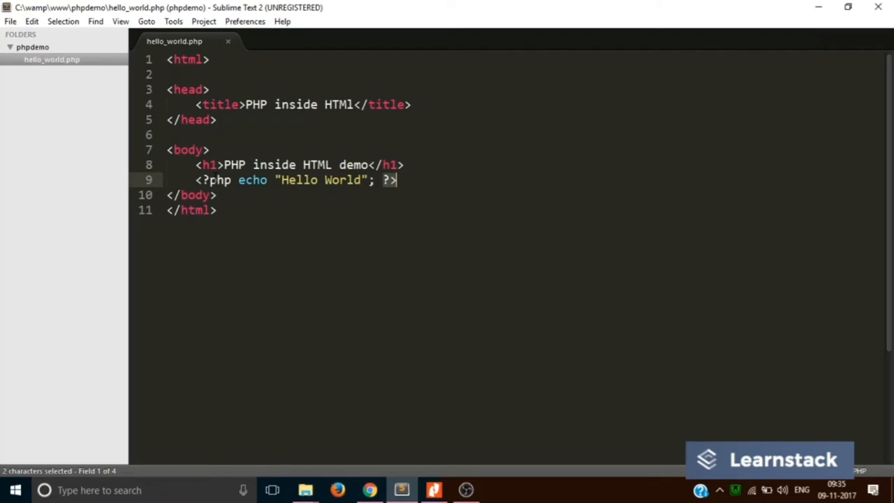
- Replace the HTML with a bare <?php ... ?> block and start a $name_of_the_var variable
{"action": "key", "text": "ctrl+a"}
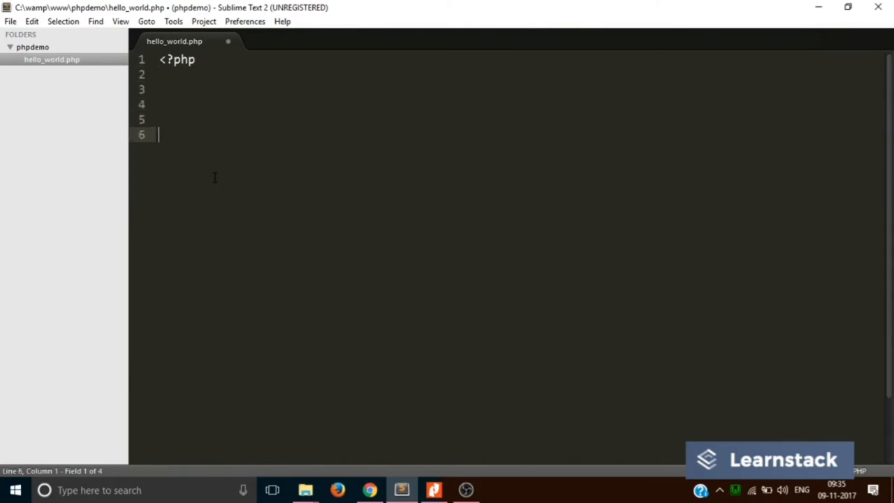
{"action": "type", "text": "?>"}
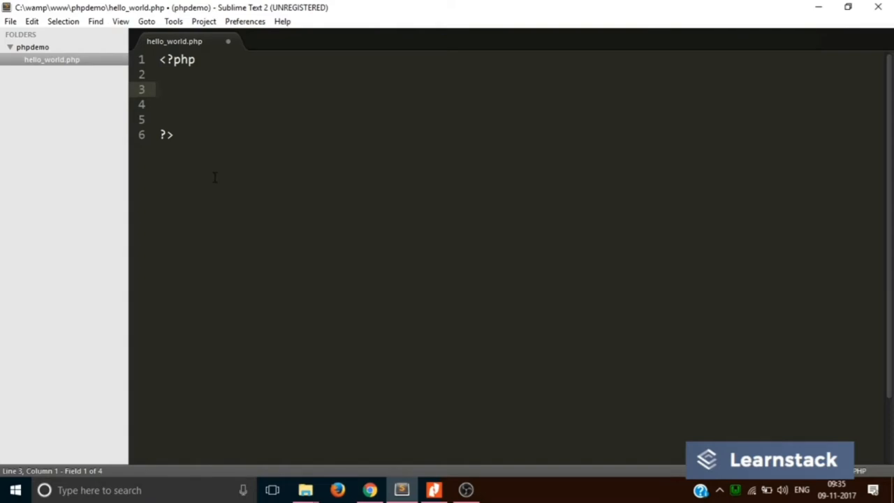
{"action": "type", "text": "$"}
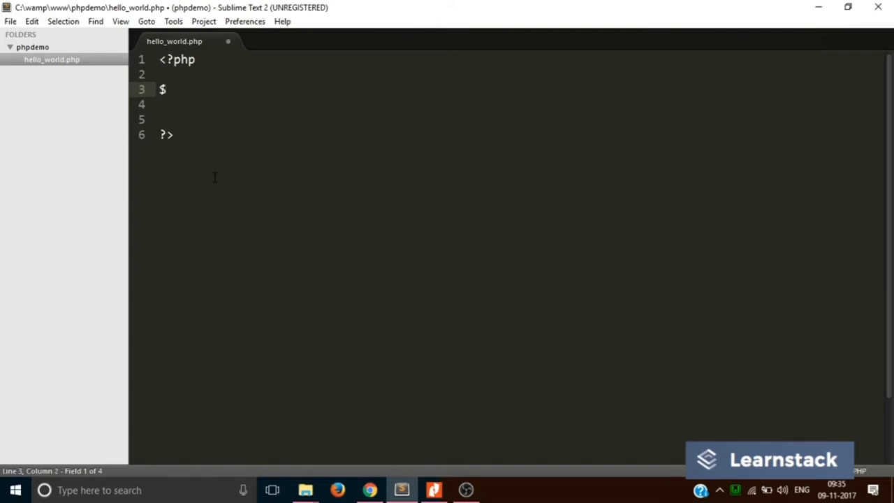
{"action": "type", "text": "name_of"}
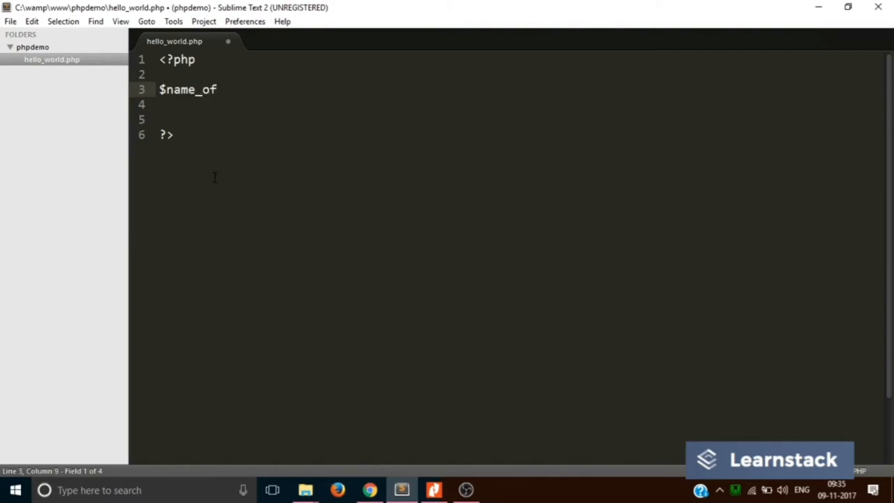
{"action": "type", "text": "_the_"}
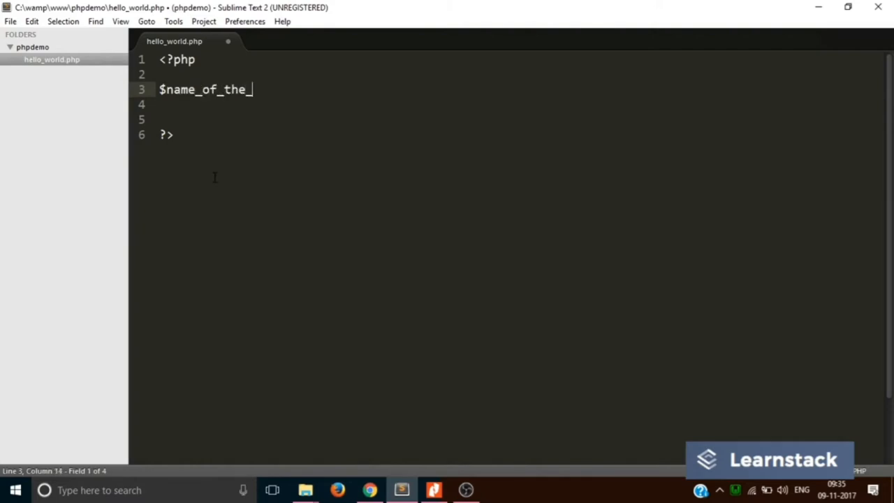
{"action": "type", "text": "var"}
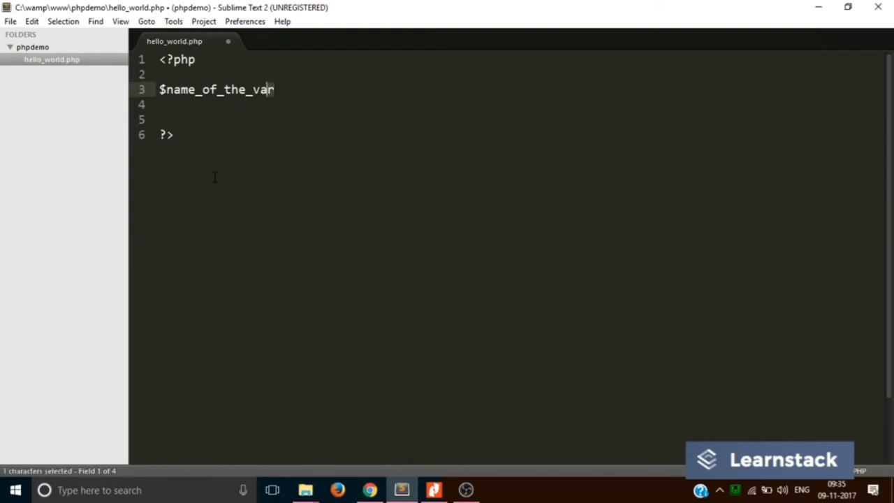
- Try assigning the variable = 26, then leave only $ on line 3
{"action": "double_click", "coordinate": [217, 89]}
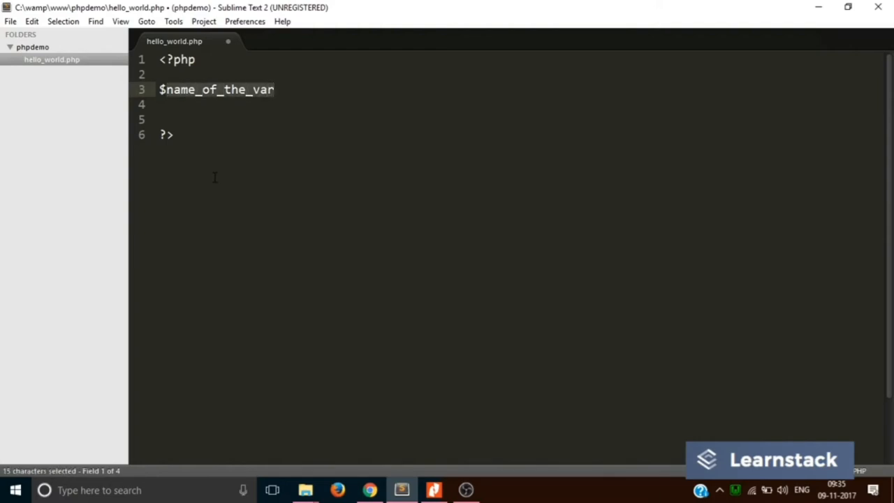
{"action": "type", "text": "="}
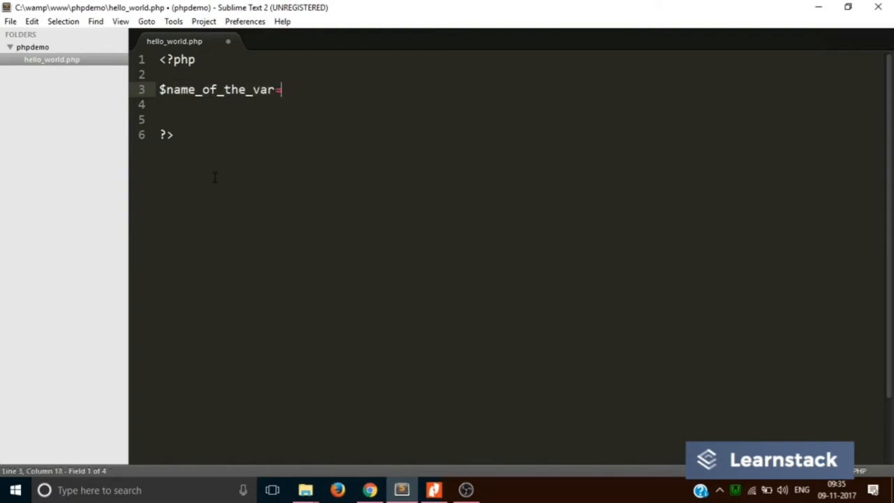
{"action": "type", "text": "=26"}
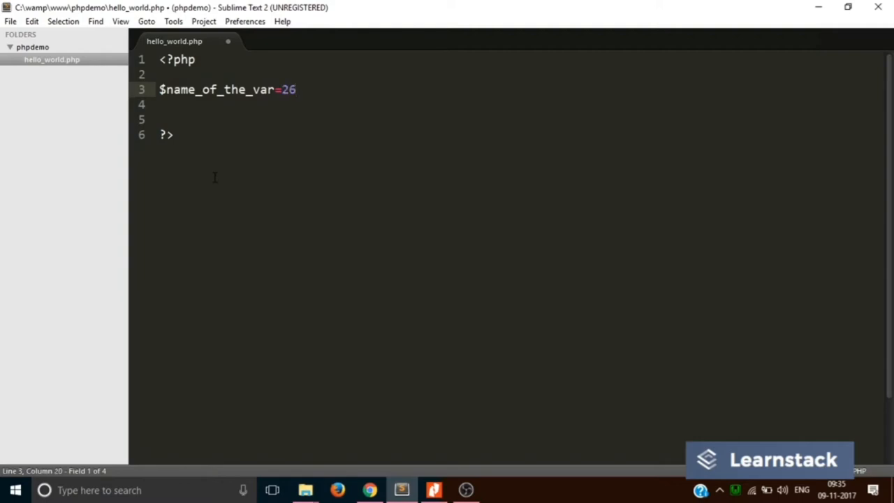
{"action": "type", "text": ";"}
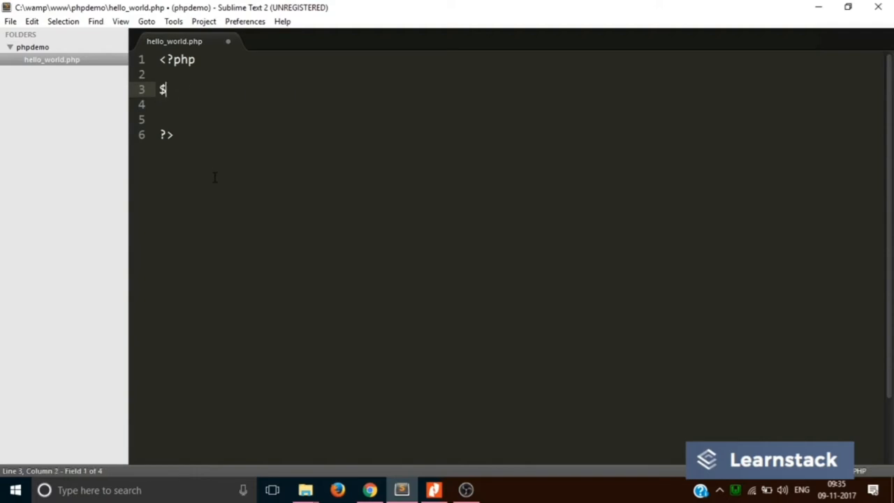
- Define $age = 26; on line 3
{"action": "type", "text": "age"}
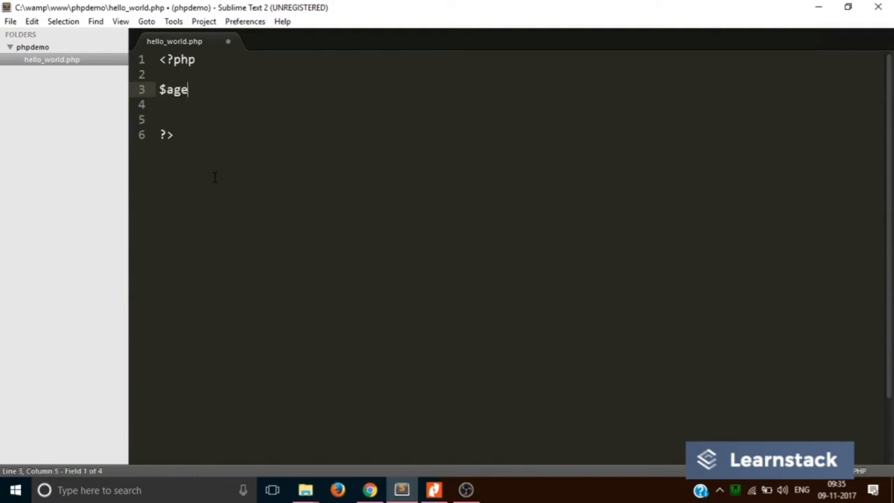
{"action": "type", "text": "=26"}
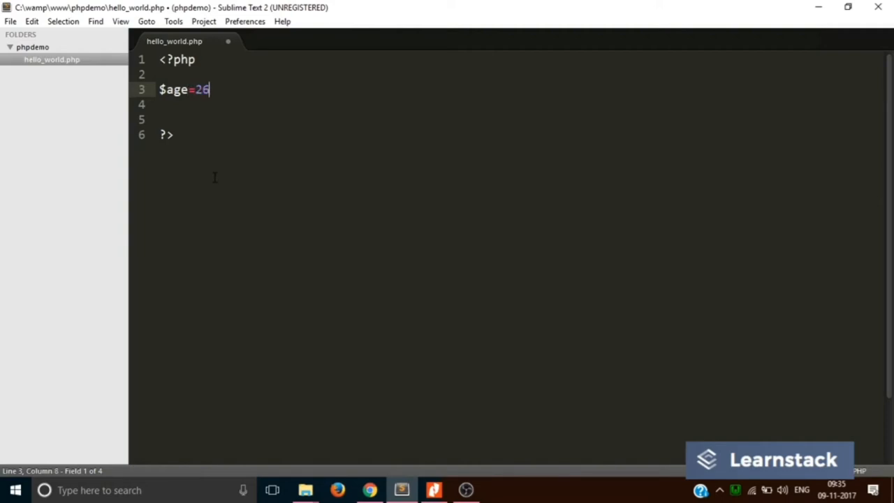
{"action": "type", "text": ";"}
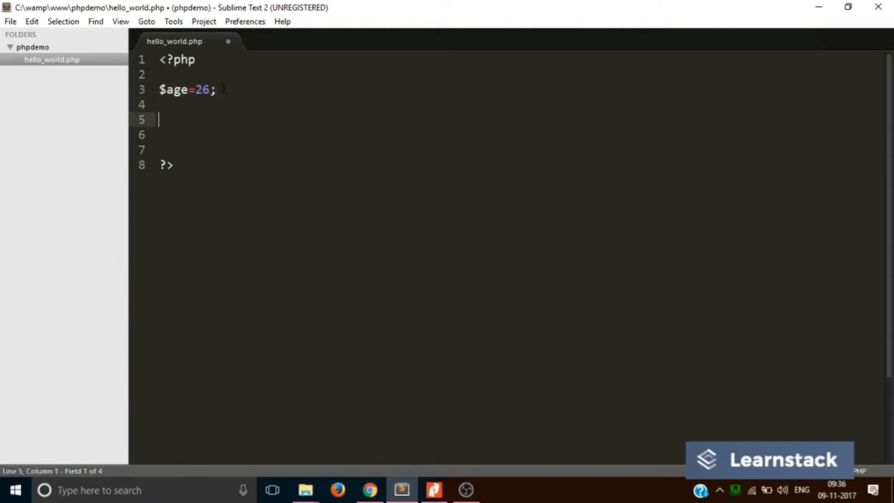
- Add echo $age; without quotes on line 5 and save hello_world.php
{"action": "type", "text": "echo"}
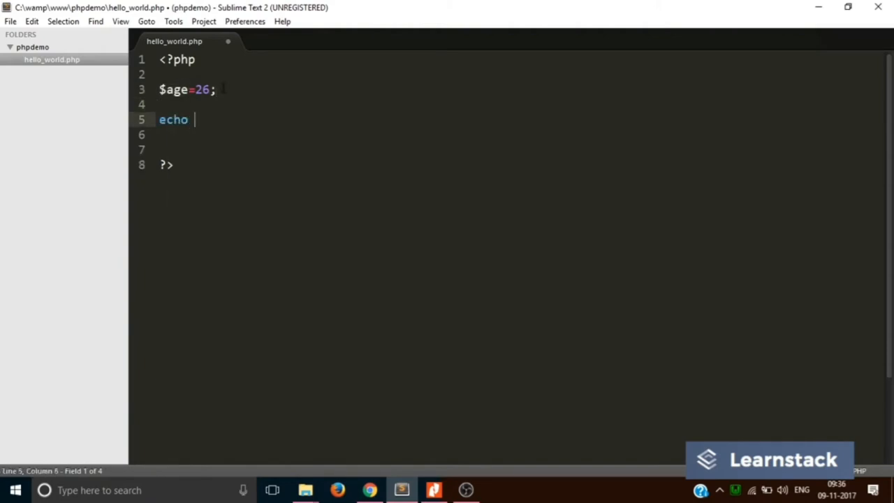
{"action": "type", "text": "$ag"}
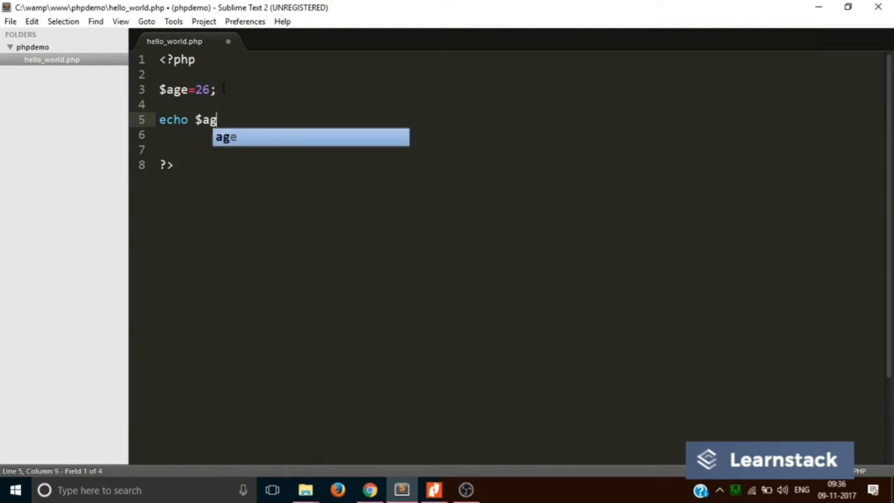
{"action": "key", "text": "Tab"}
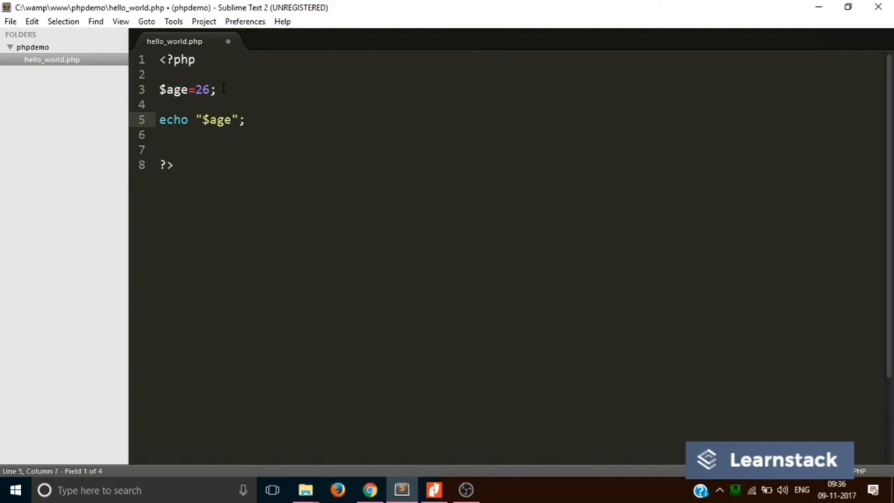
{"action": "double_click", "coordinate": [215, 120]}
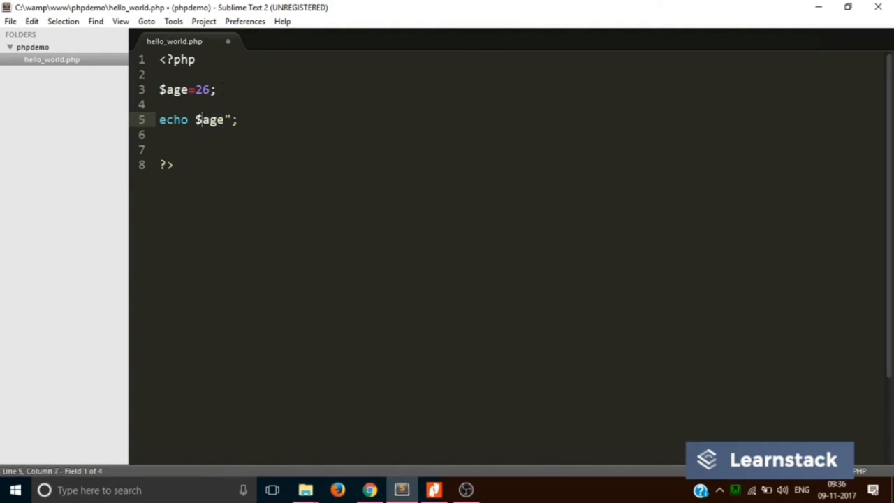
{"action": "key", "text": "Backspace"}
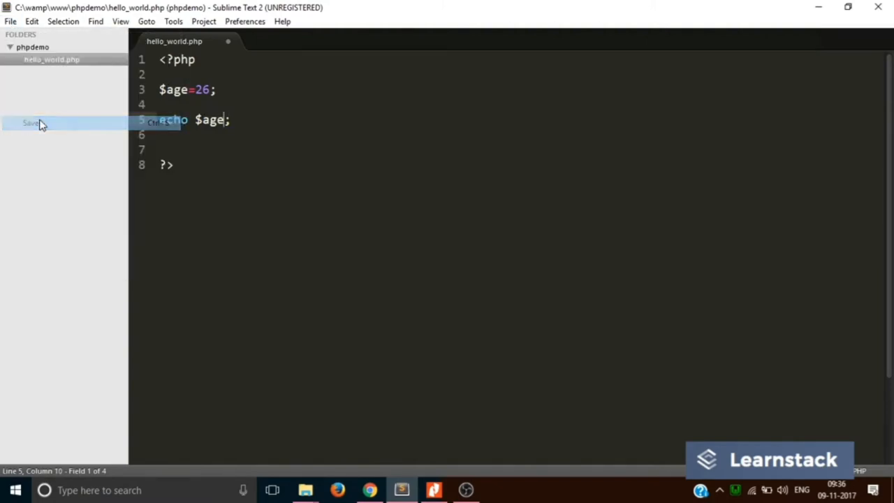
{"action": "key", "text": "ctrl+s"}
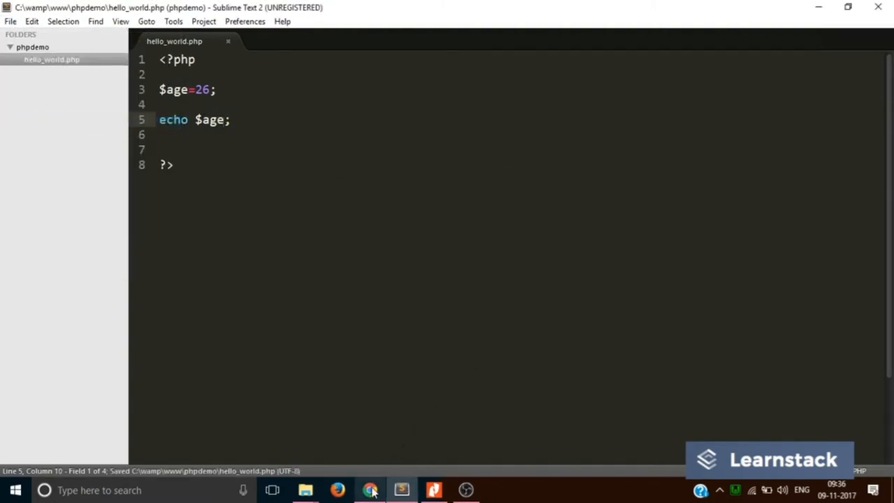
{"action": "left_click", "coordinate": [370, 489]}
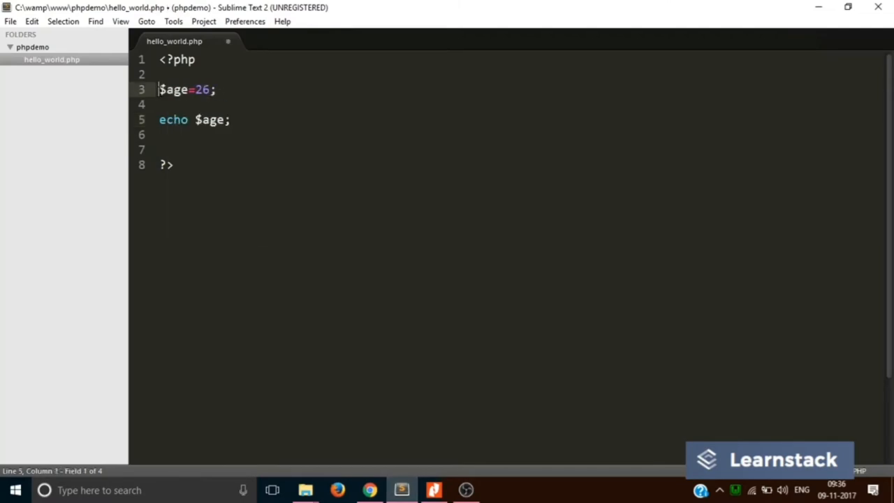
{"action": "type", "text": "flo"}
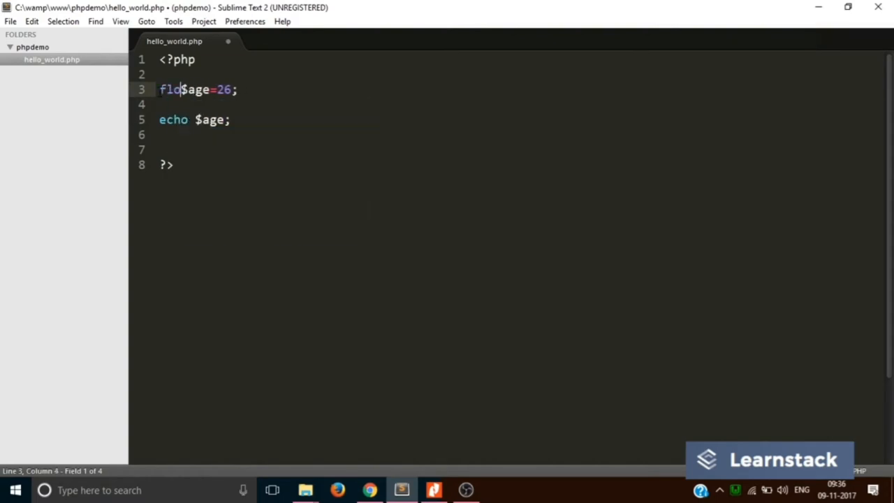
{"action": "type", "text": "do"}
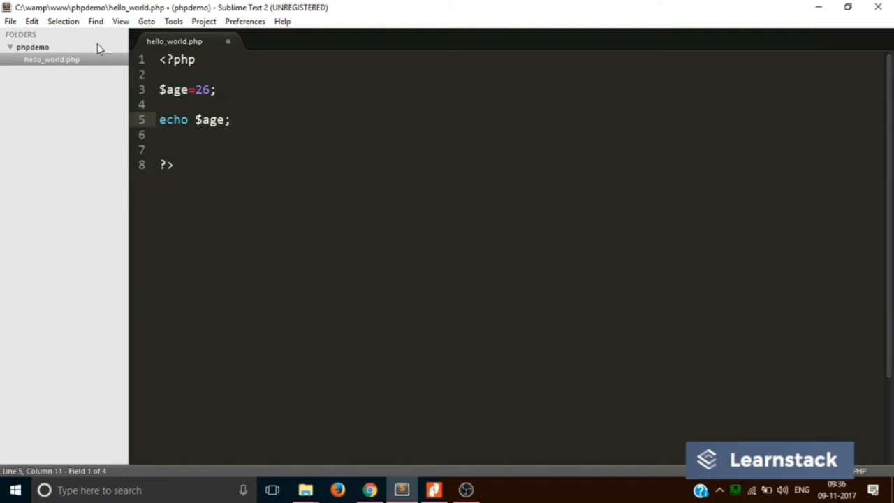
{"action": "key", "text": "ctrl+s"}
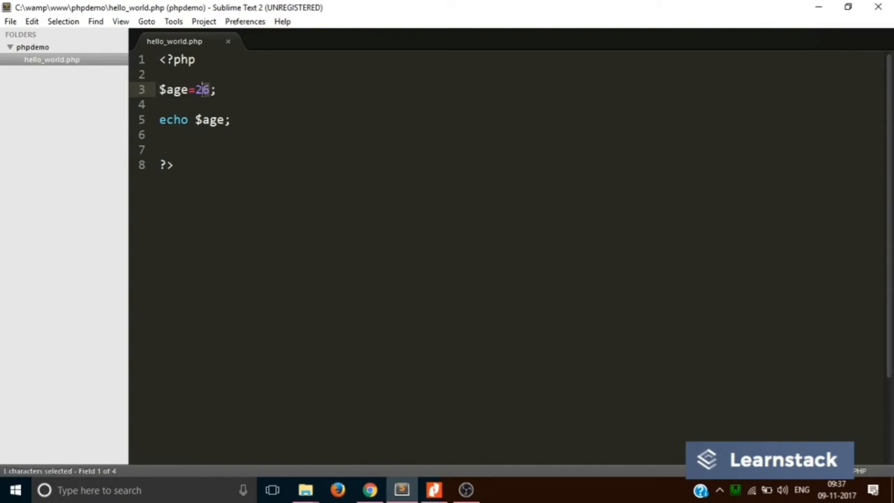
- Set $age to the quoted string "Nio" and save via the File menu
{"action": "type", "text": "\"\""}
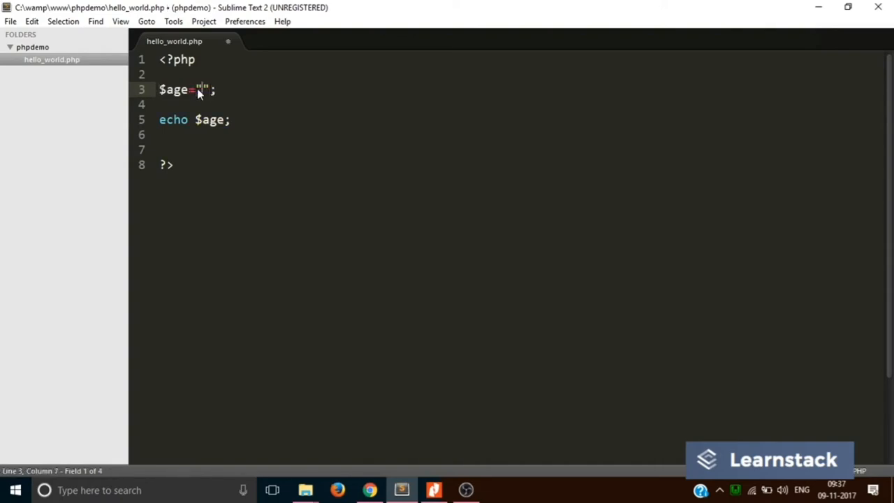
{"action": "type", "text": "Nios of bible"}
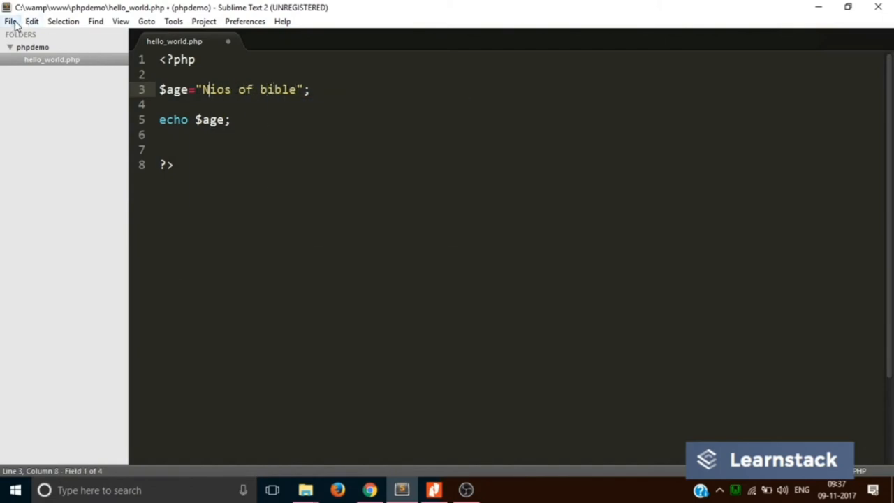
{"action": "left_click", "coordinate": [11, 21]}
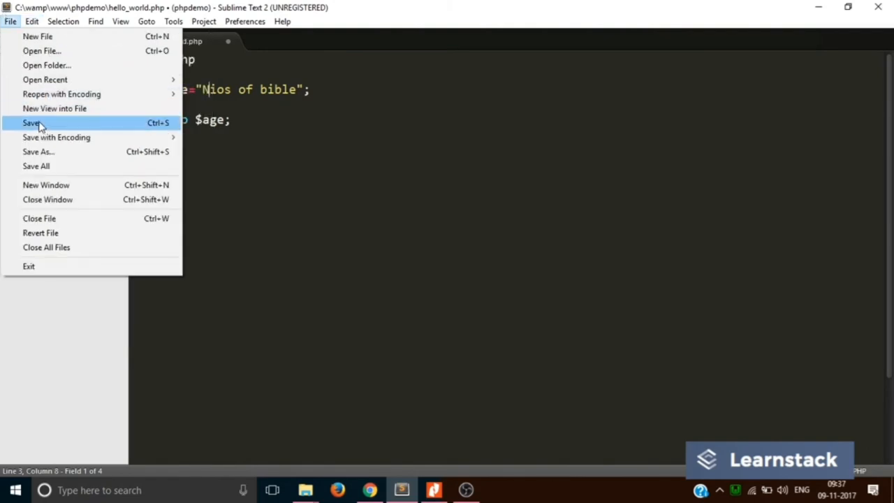
{"action": "left_click", "coordinate": [31, 123]}
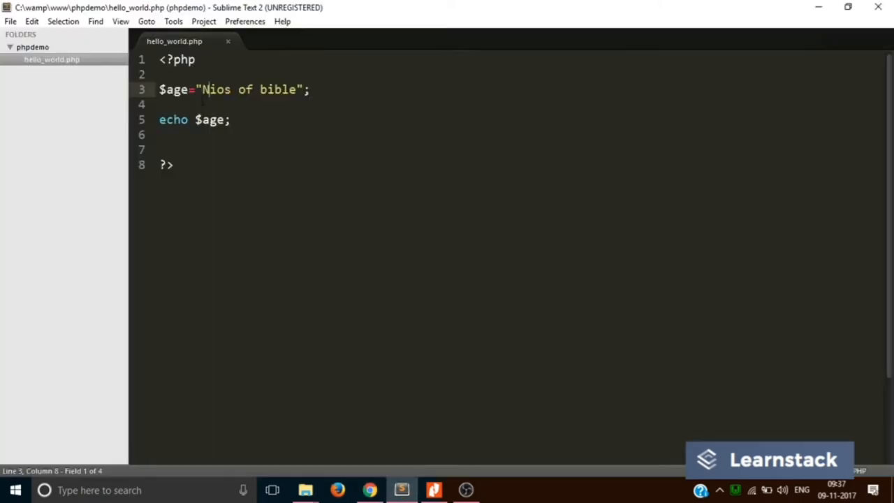
- Change the $age value to 23.34 and save again
{"action": "left_click_drag", "start_coordinate": [201, 90], "coordinate": [302, 89]}
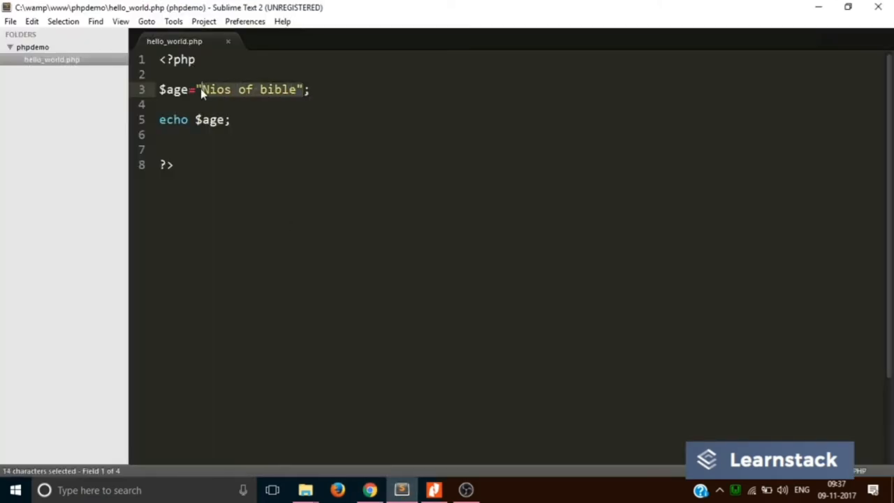
{"action": "type", "text": "23.34;"}
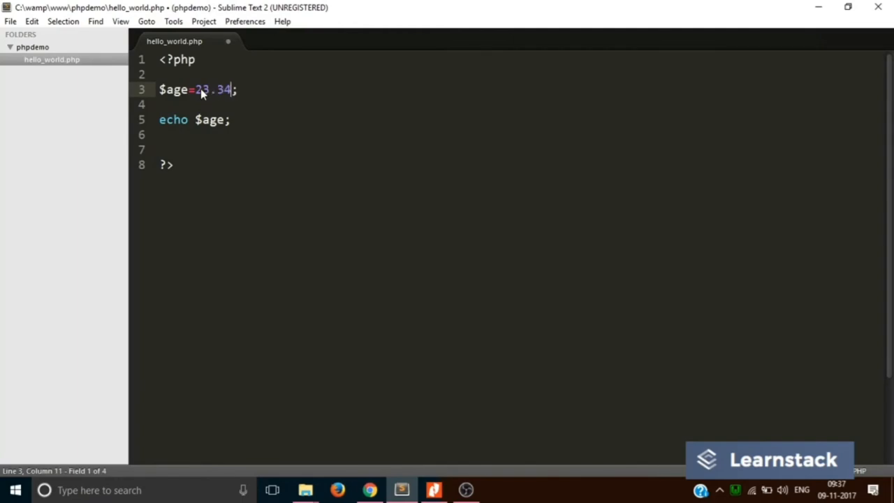
{"action": "left_click", "coordinate": [11, 21]}
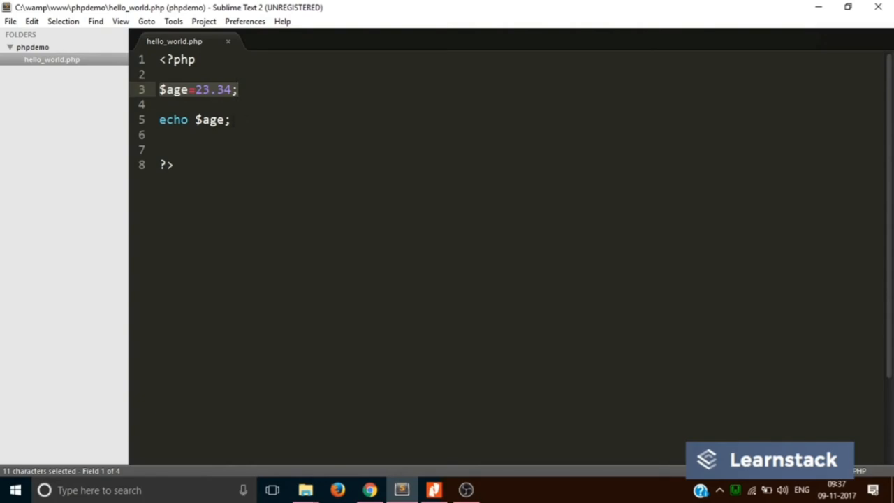
- Remove the dollar sign from echo age; and save the script
{"action": "left_click", "coordinate": [201, 120]}
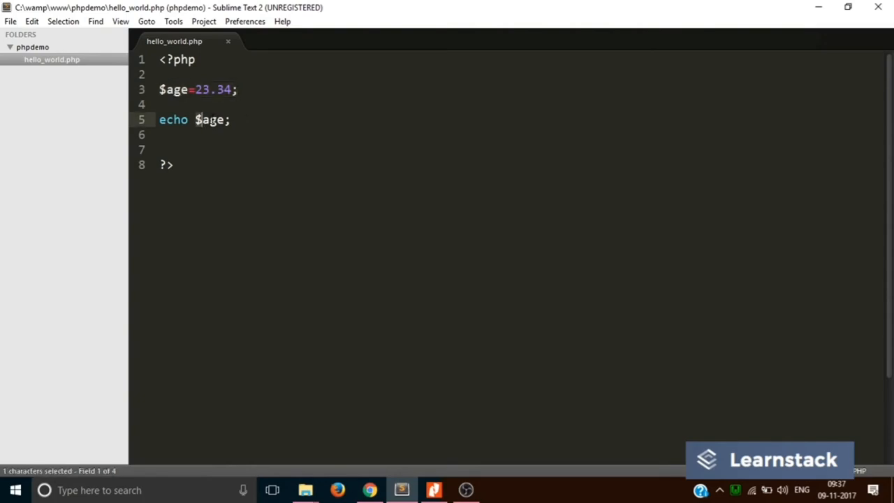
{"action": "key", "text": "Backspace"}
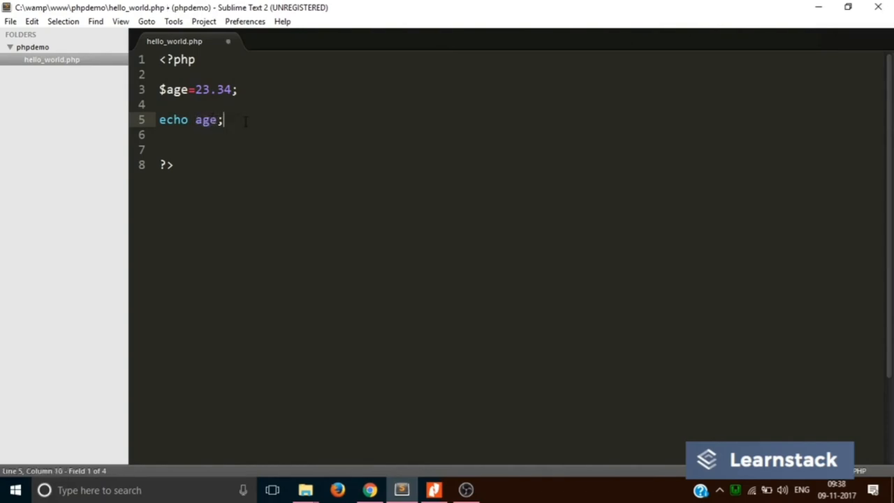
{"action": "key", "text": "ctrl+s"}
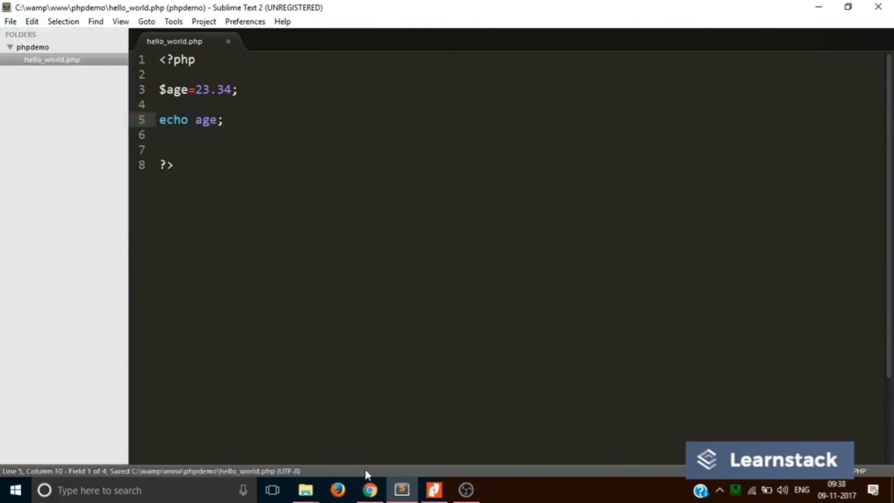
- View the undefined-constant notice in Chrome, then reselect the echo line to restore $age
{"action": "left_click", "coordinate": [369, 489]}
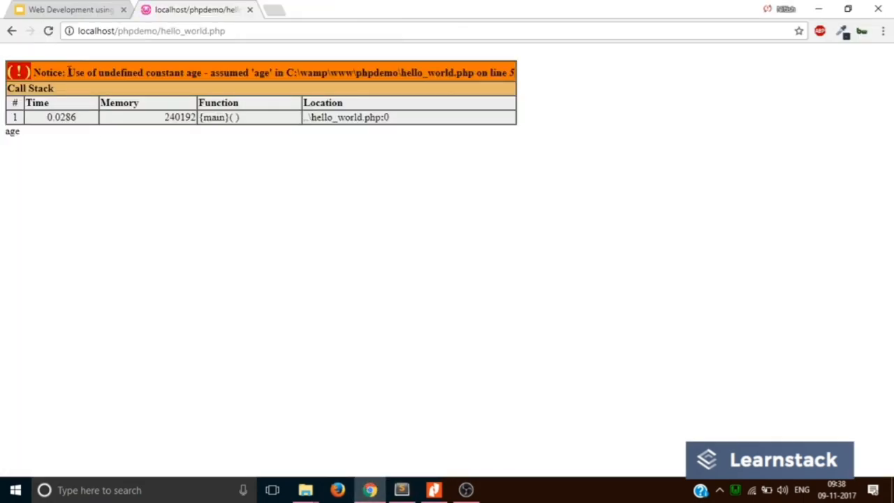
{"action": "left_click_drag", "start_coordinate": [67, 73], "coordinate": [201, 72]}
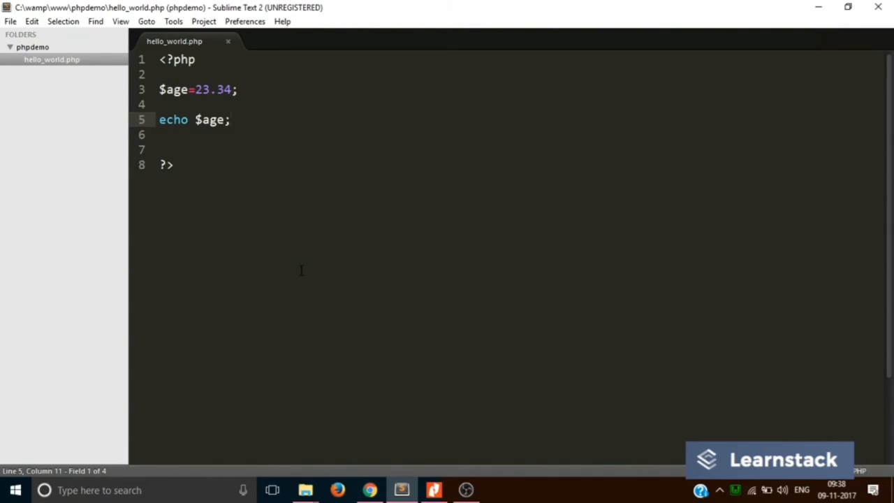
{"action": "mouse_move", "coordinate": [264, 119]}
{"action": "type", "text": "5"}
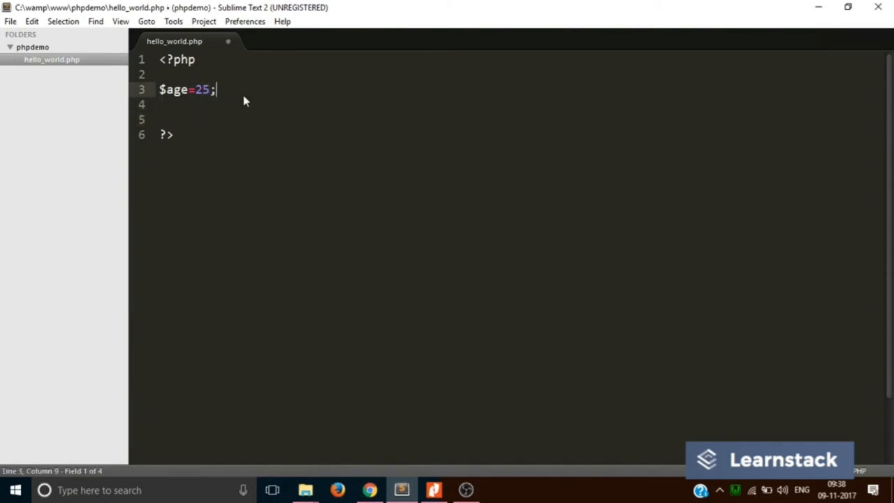
- Add $name = "Rakesh"; and start new lines below it
{"action": "type", "text": "$name"}
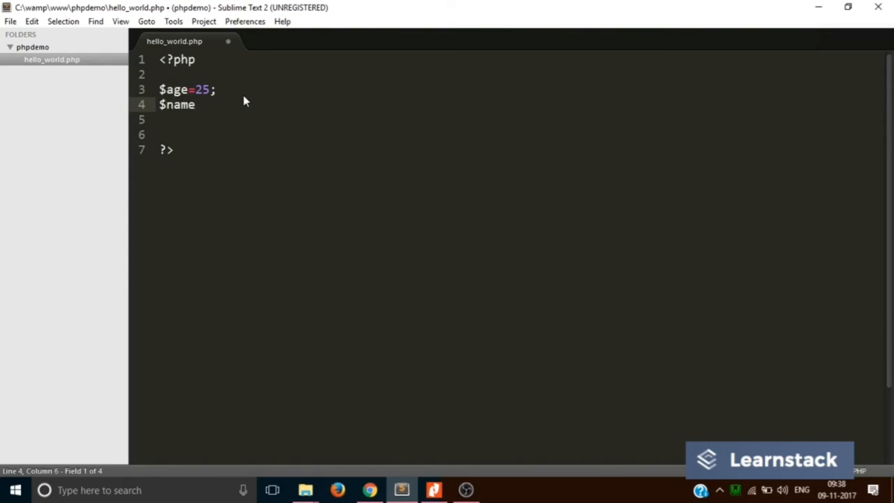
{"action": "type", "text": "=\"\""}
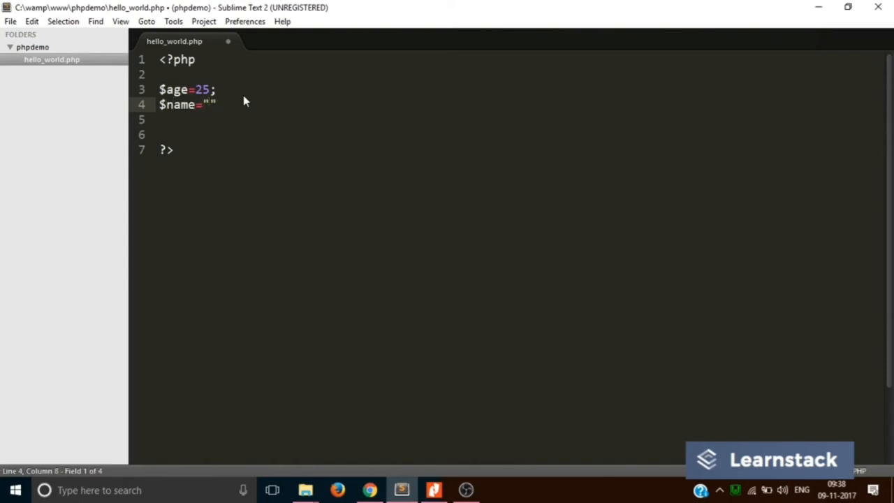
{"action": "type", "text": "Rakesh"}
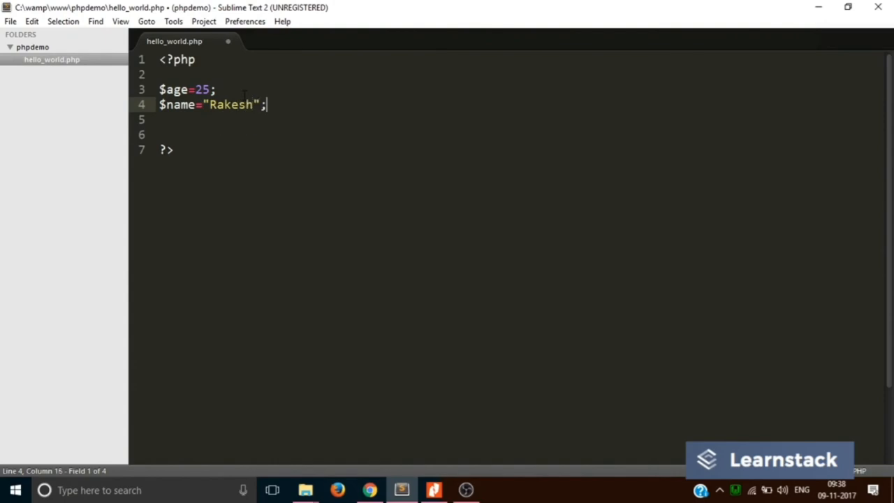
{"action": "key", "text": "enter"}
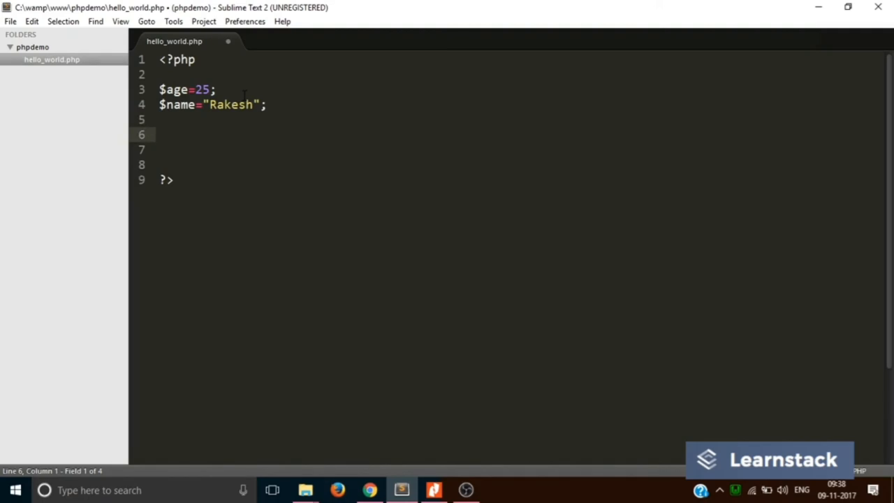
- Write echo "Hello! my name is " concatenated with $name
{"action": "type", "text": "echo"}
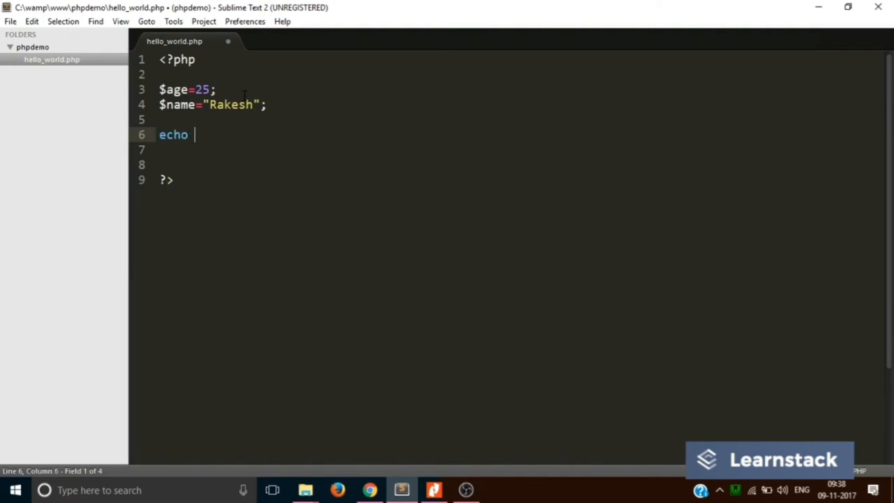
{"action": "type", "text": "\"\""}
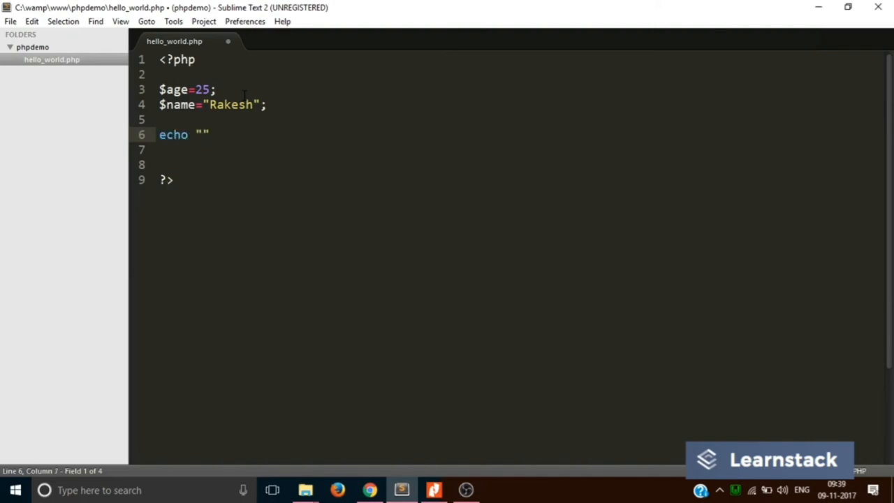
{"action": "type", "text": "Hello"}
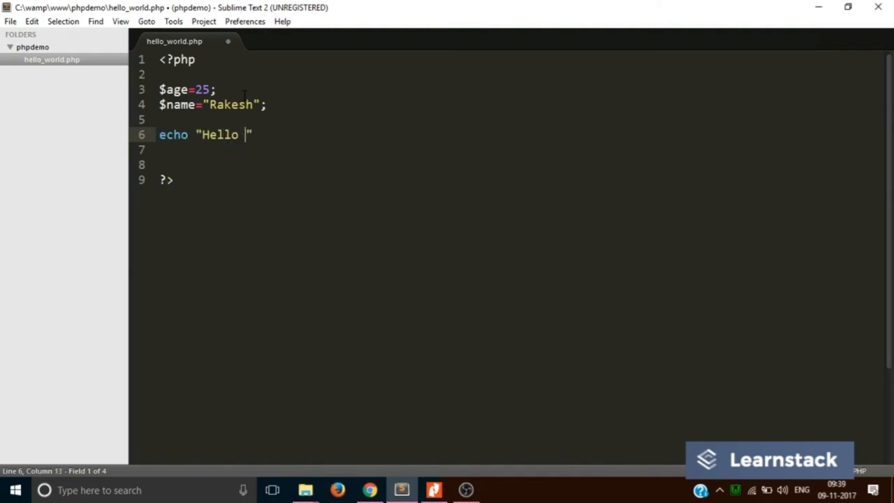
{"action": "type", "text": "! my nam"}
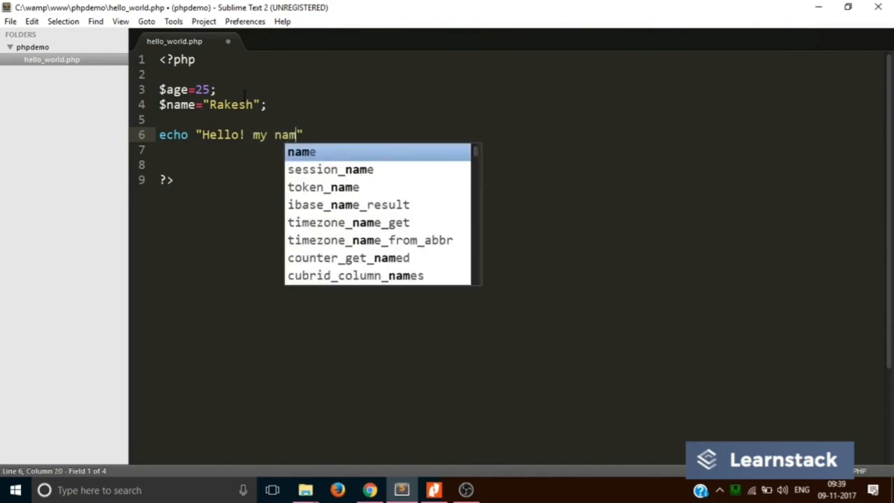
{"action": "type", "text": "e is"}
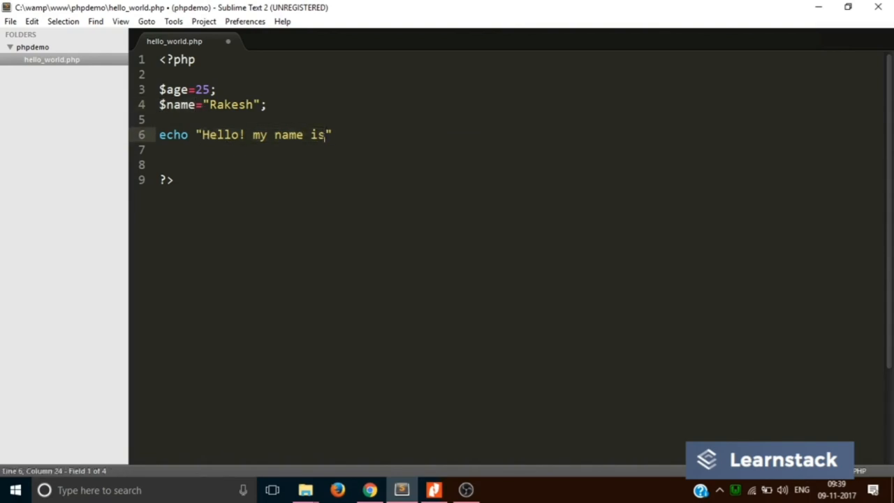
{"action": "type", "text": "."}
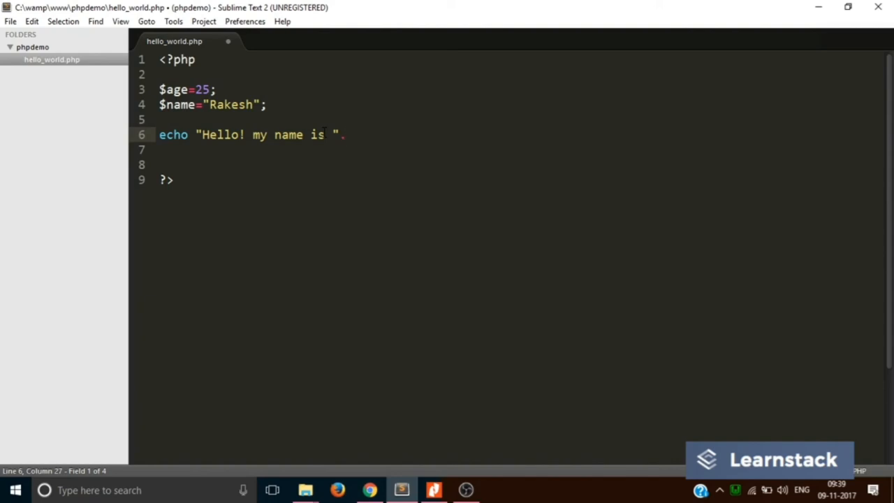
{"action": "type", "text": "$"}
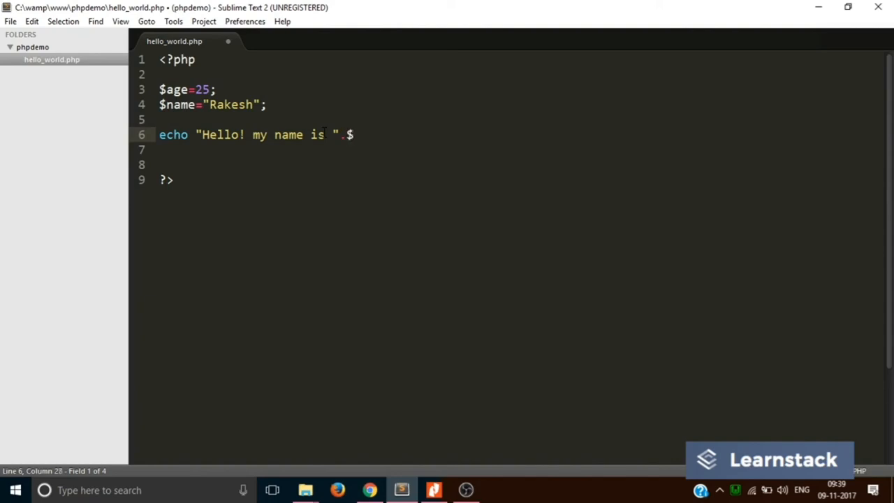
{"action": "type", "text": "name"}
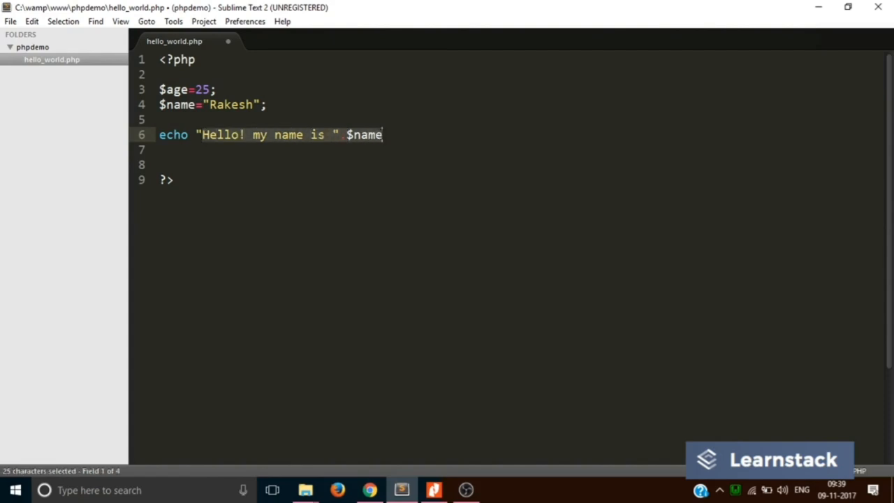
- Extend the echo with ". And my age is " concatenated with $age;
{"action": "type", "text": "."}
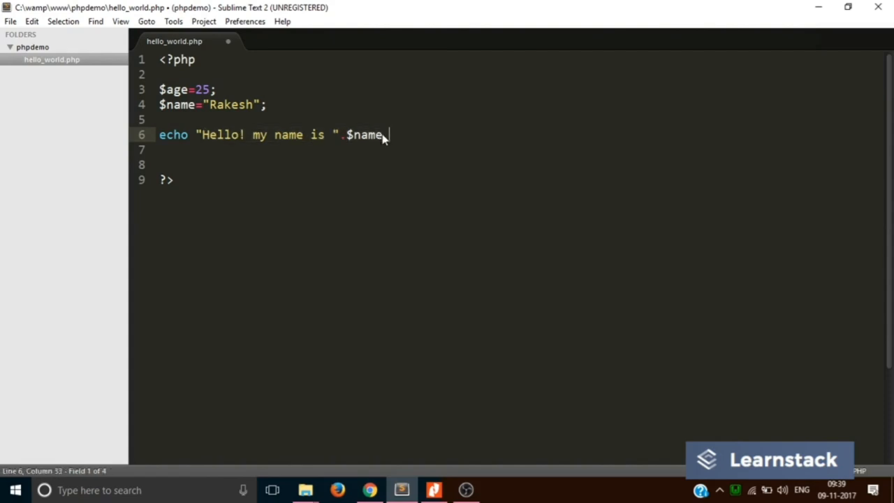
{"action": "type", "text": "\"\""}
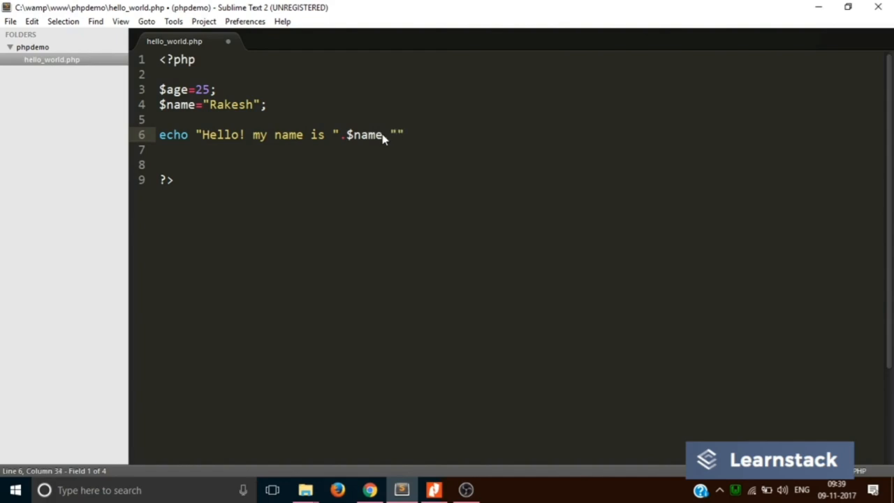
{"action": "type", "text": ". And my"}
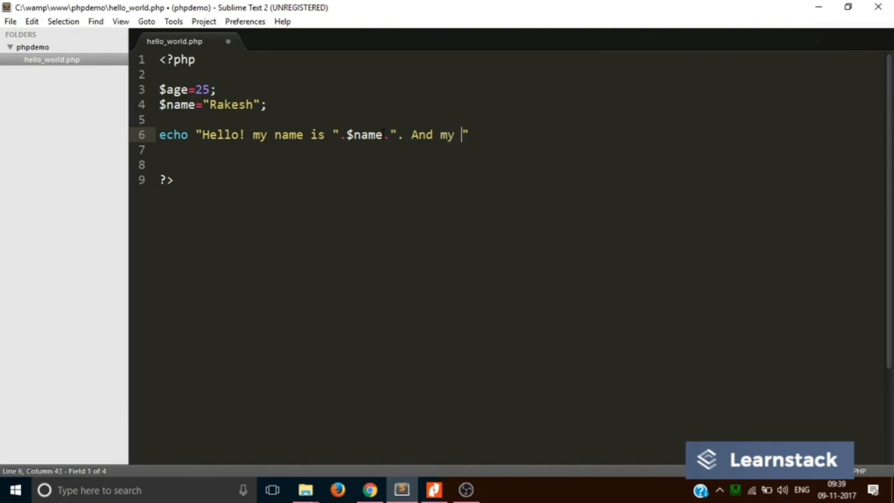
{"action": "type", "text": "age is"}
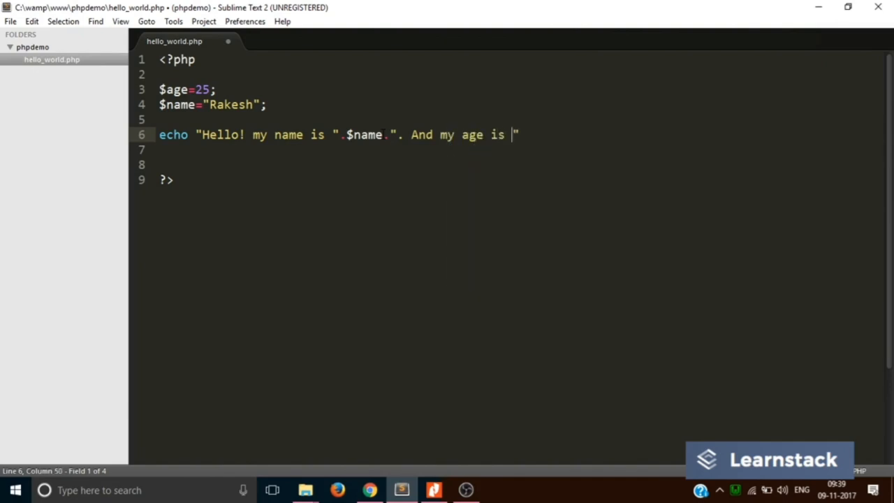
{"action": "type", "text": "."}
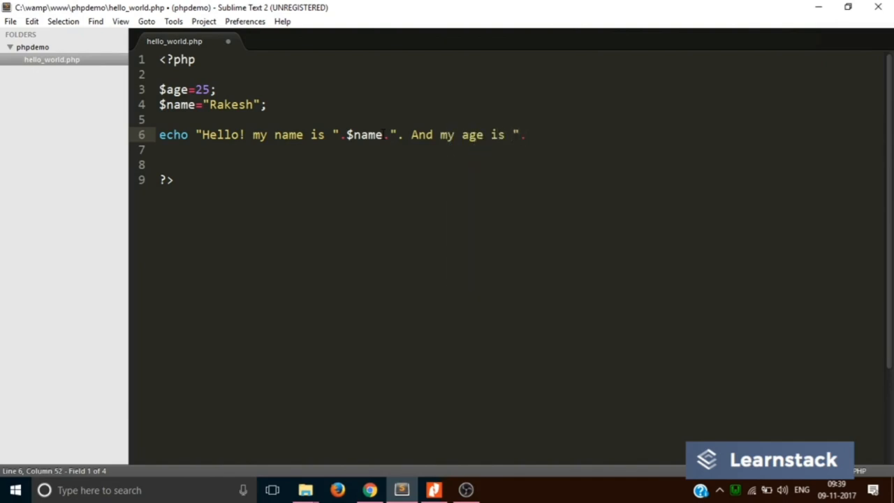
{"action": "type", "text": "$age;"}
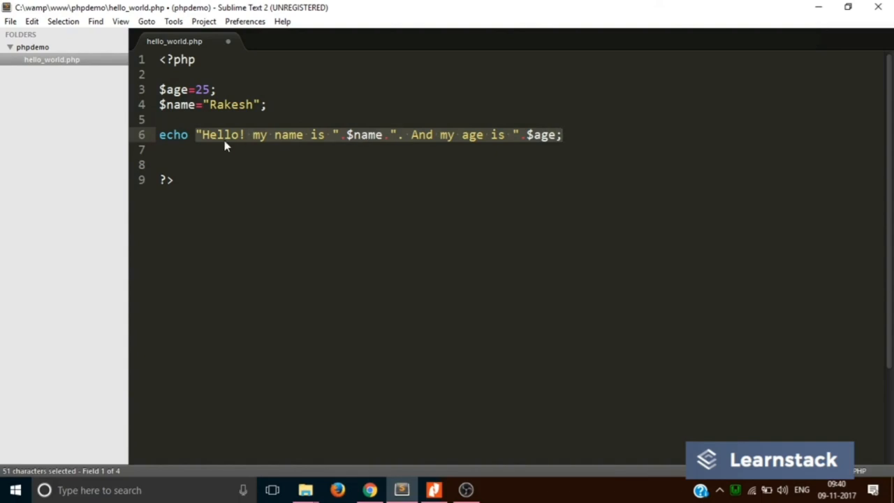
{"action": "mouse_move", "coordinate": [442, 137]}
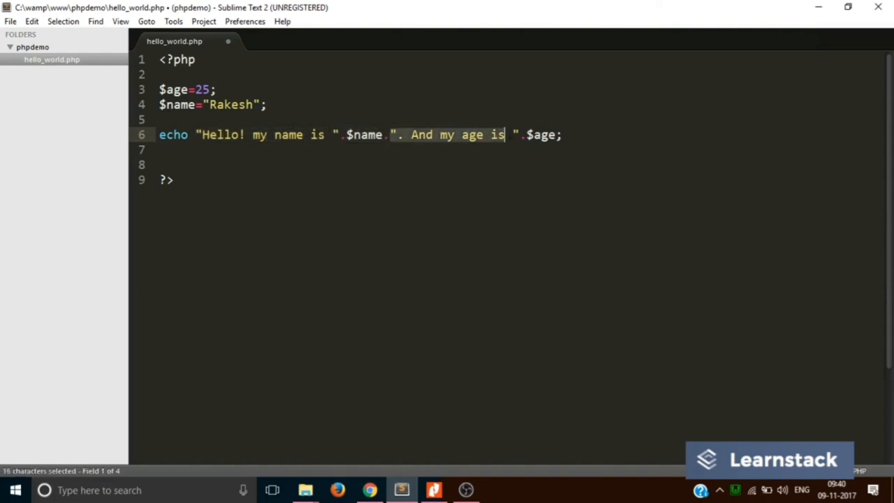
- Fix spacing before $age, save, and reload Chrome to show the full greeting sentence
{"action": "left_click", "coordinate": [556, 134]}
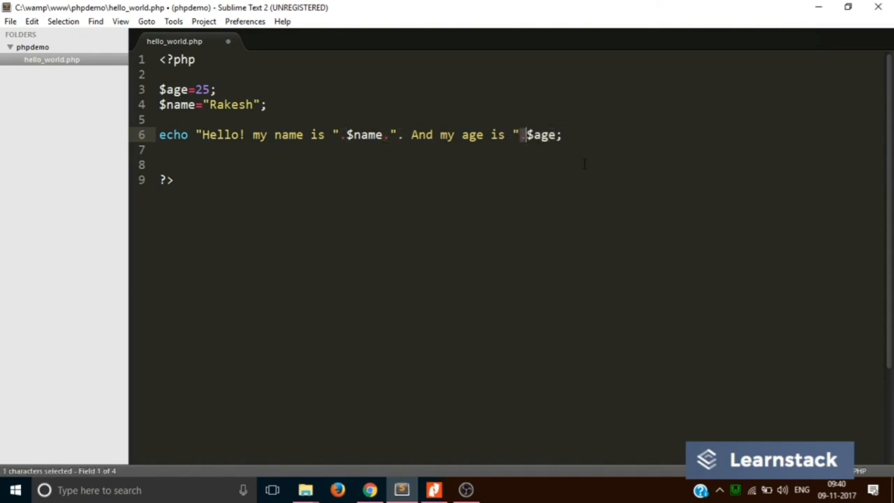
{"action": "left_click", "coordinate": [11, 21]}
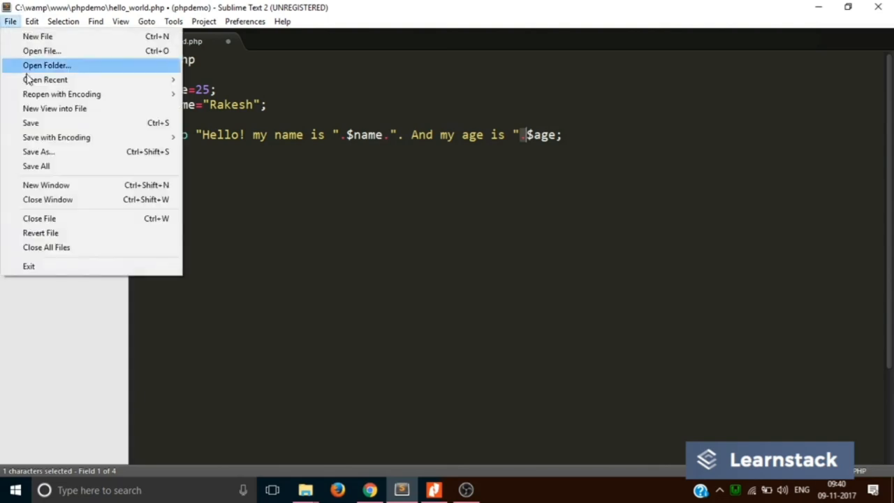
{"action": "left_click", "coordinate": [369, 489]}
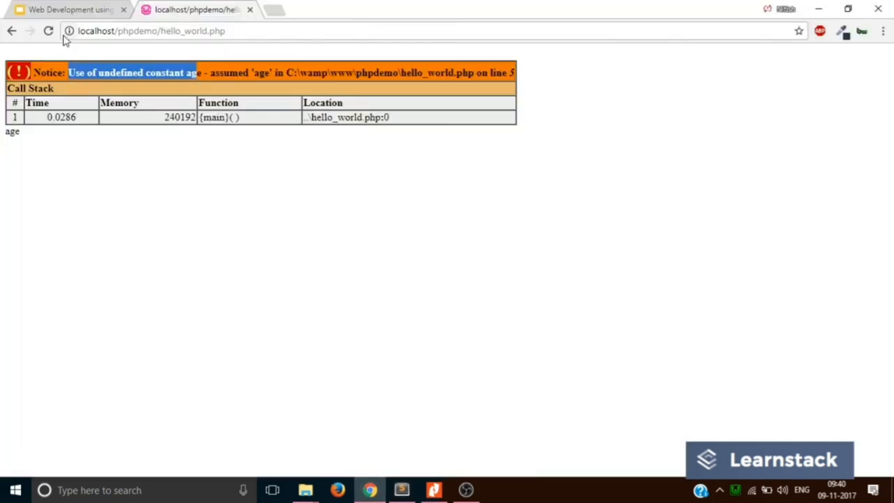
{"action": "left_click", "coordinate": [47, 30]}
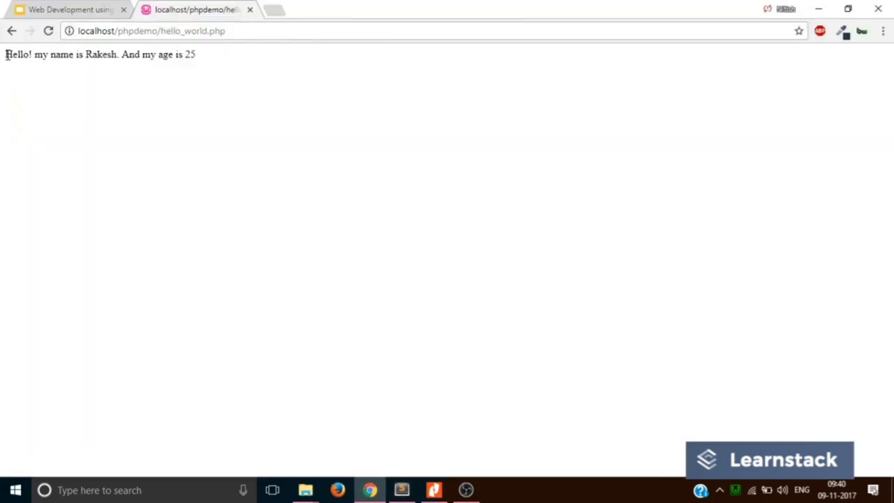